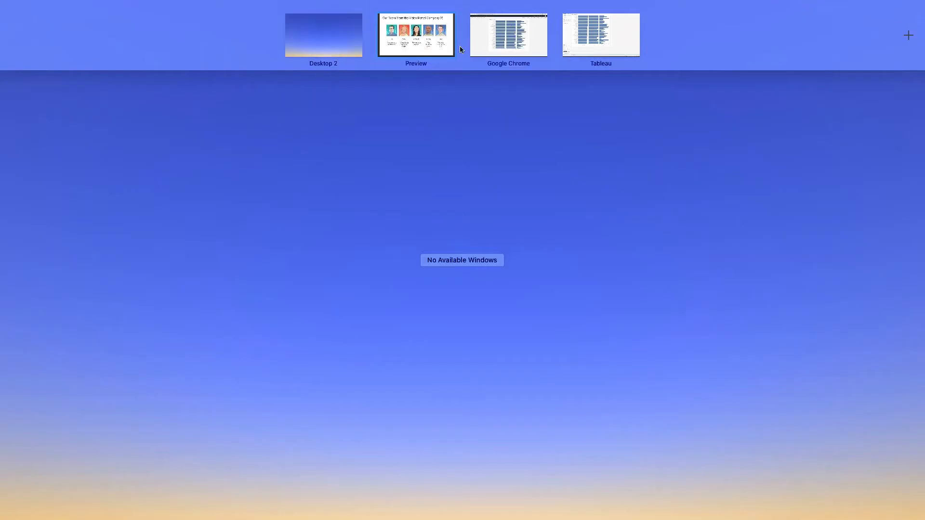
{"action": "mouse_move", "coordinate": [536, 49]}
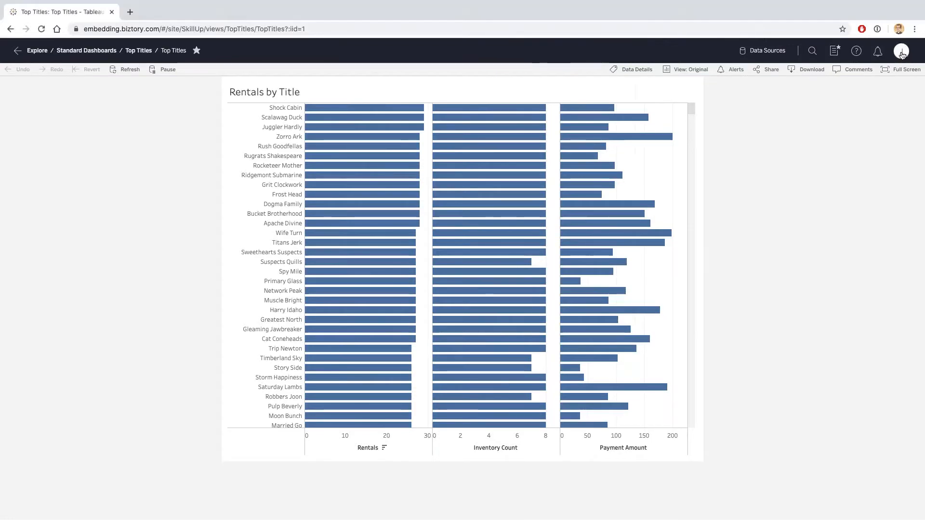
{"action": "left_click", "coordinate": [901, 50]}
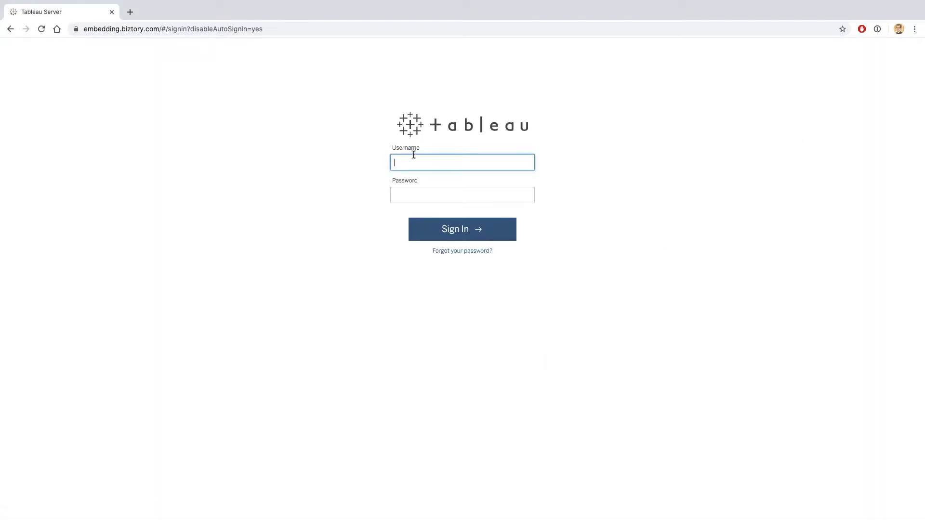
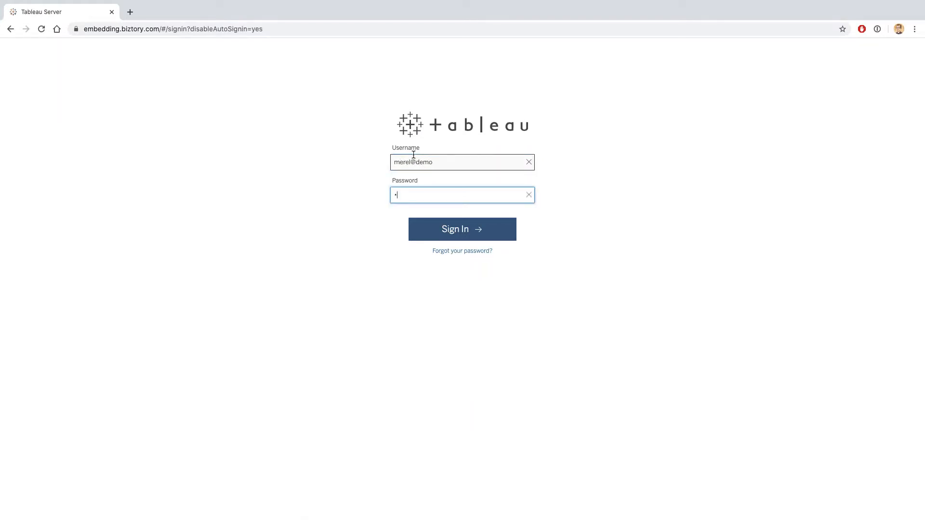
{"action": "left_click", "coordinate": [462, 229]}
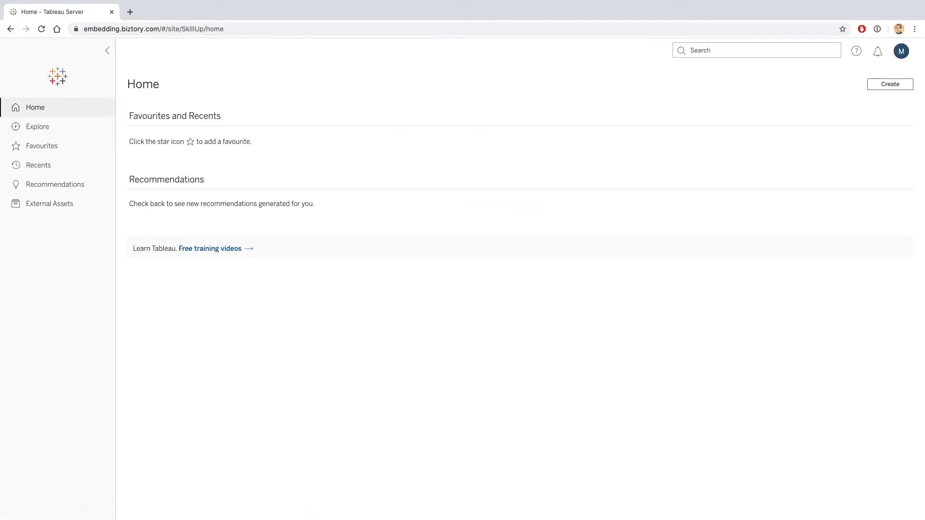
Browse Explore > Standard Dashboards > Top Titles workbook and open the Top Titles view
{"action": "left_click", "coordinate": [37, 127]}
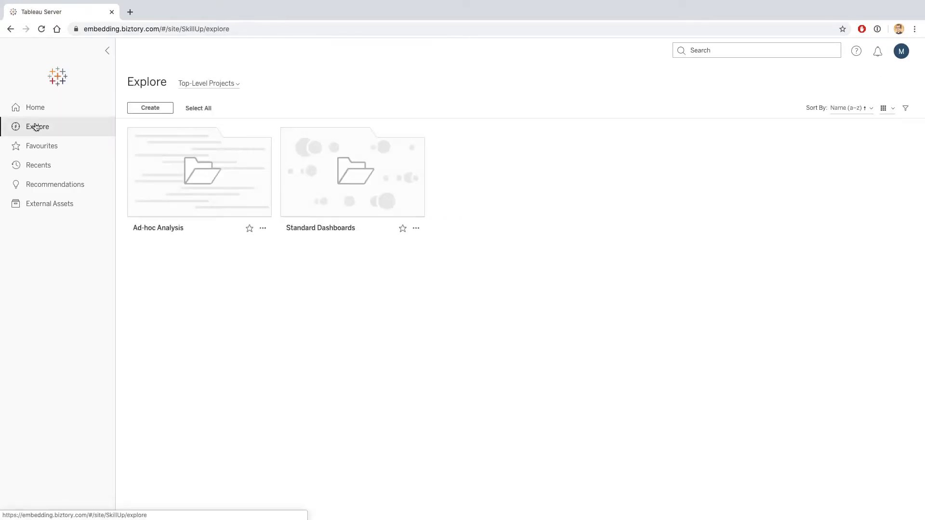
{"action": "mouse_move", "coordinate": [403, 173]}
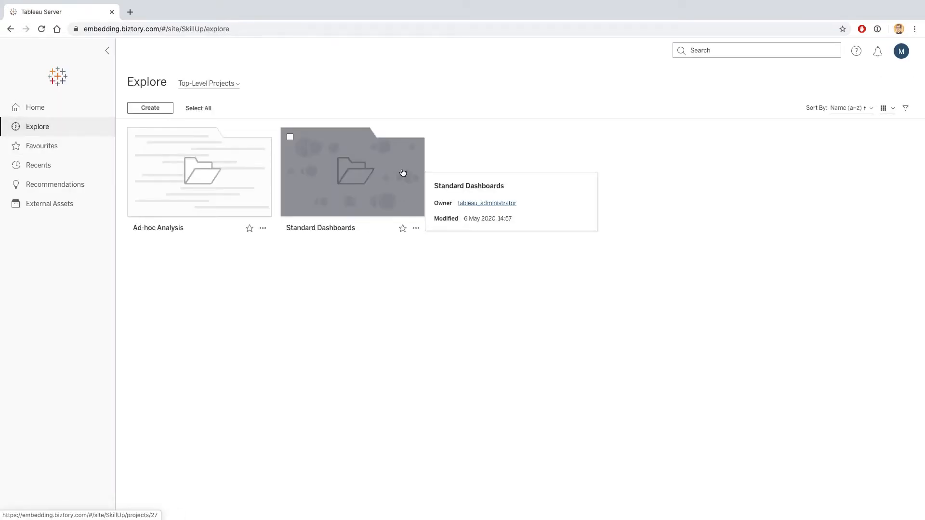
{"action": "left_click", "coordinate": [352, 171]}
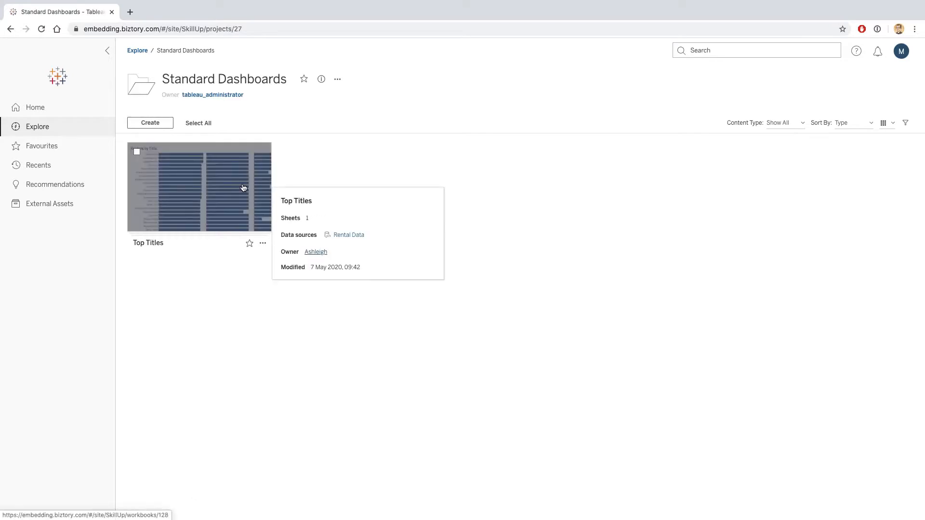
{"action": "left_click", "coordinate": [199, 187]}
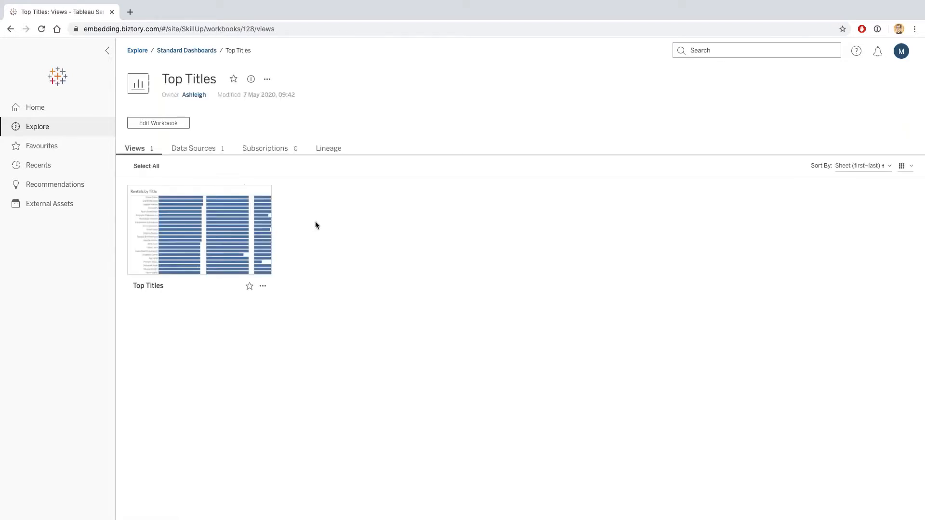
{"action": "left_click", "coordinate": [199, 230]}
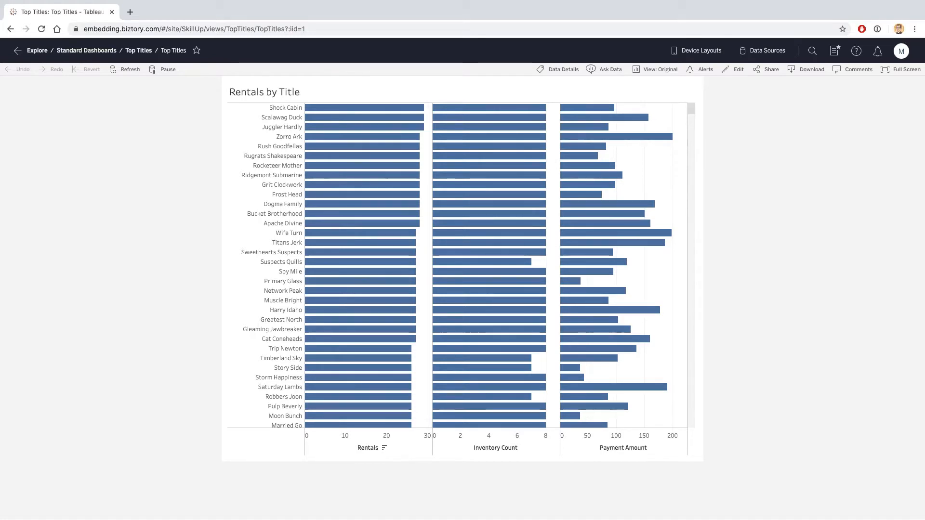
{"action": "mouse_move", "coordinate": [733, 74]}
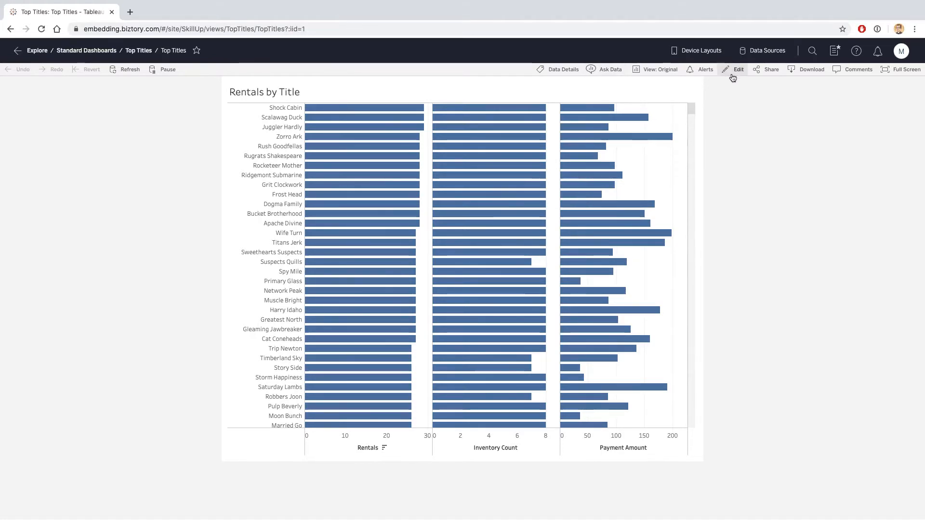
Switch the Top Titles view into web editing mode
{"action": "left_click", "coordinate": [738, 69]}
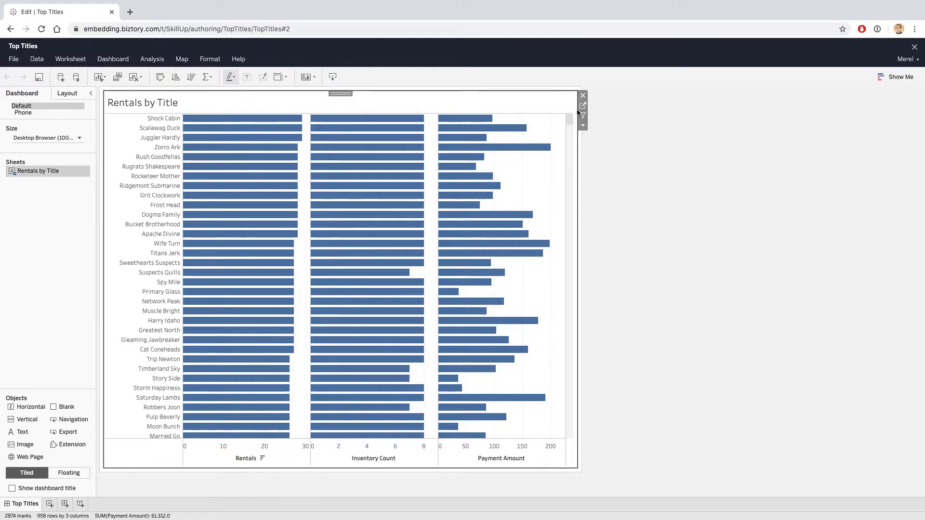
{"action": "mouse_move", "coordinate": [583, 107]}
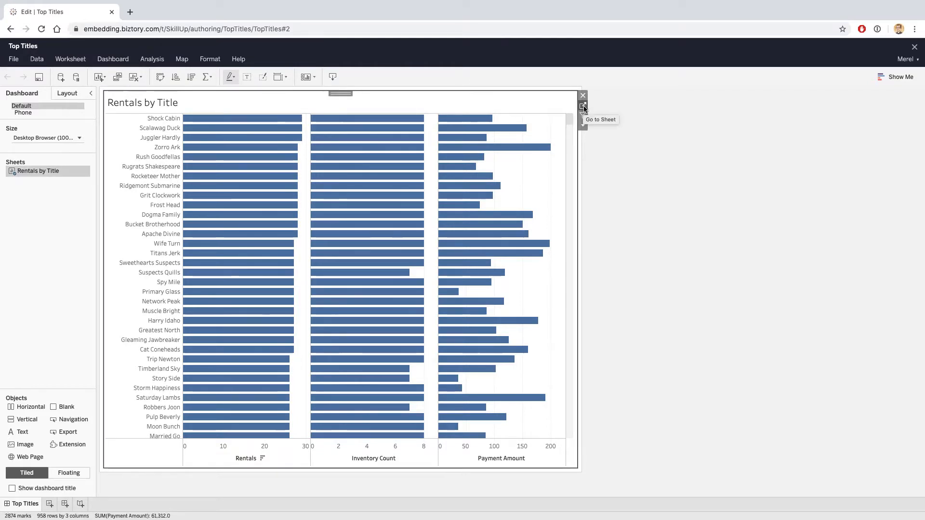
On the Rentals by Title sheet, colour Rentals, Inventory Count and Payment Amount by their values
{"action": "left_click", "coordinate": [583, 106]}
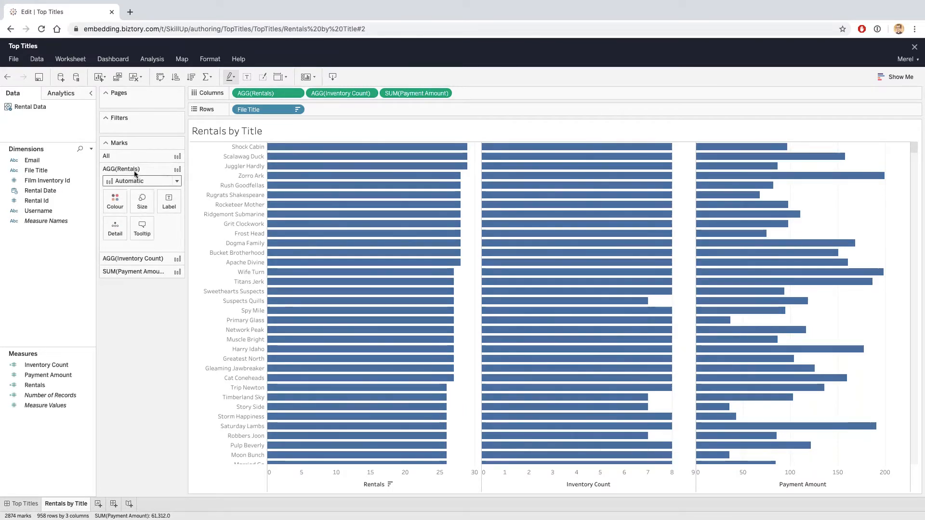
{"action": "left_click", "coordinate": [36, 200]}
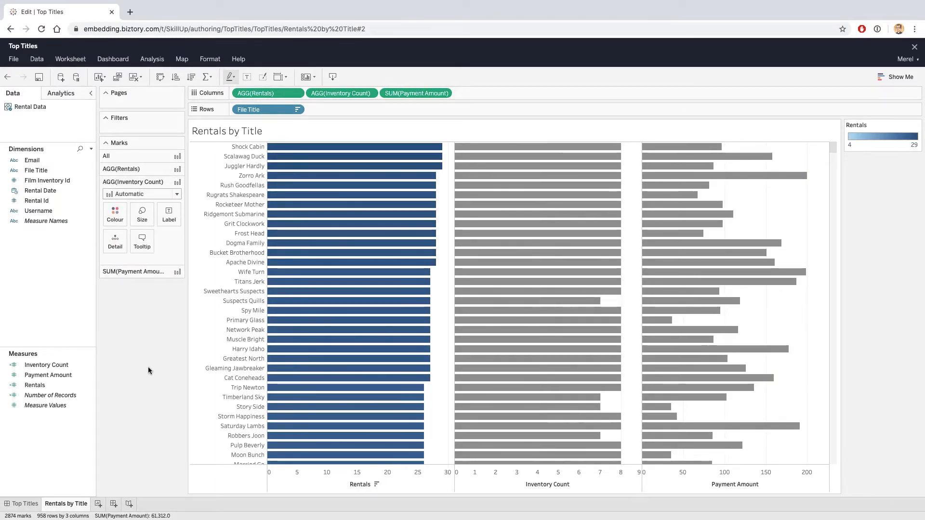
{"action": "left_click", "coordinate": [50, 395]}
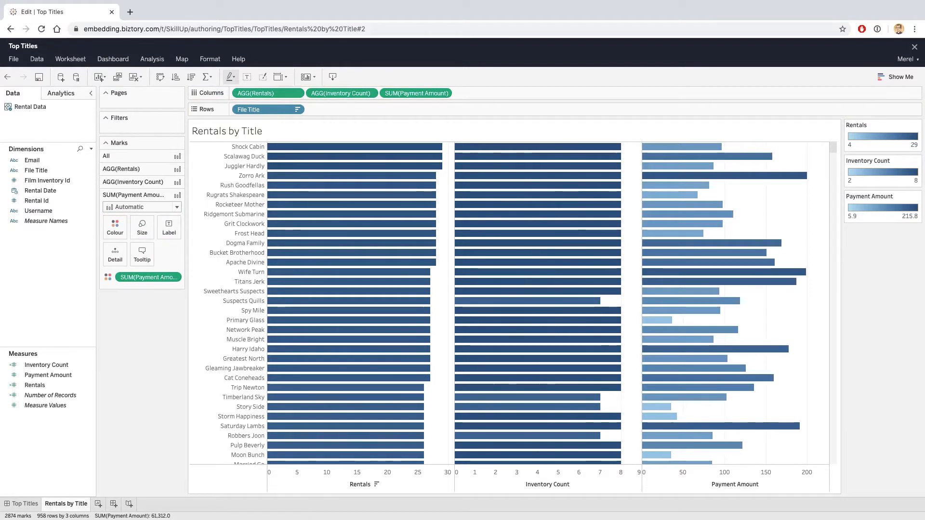
{"action": "mouse_move", "coordinate": [115, 227]}
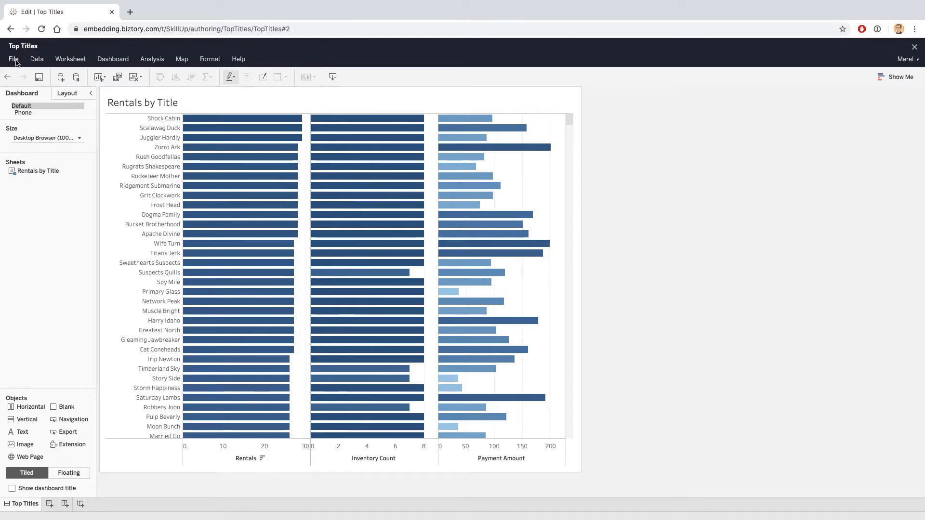
Save the workbook as a copy named 'Top Titles with Colour' in Ad-hoc Analysis
{"action": "left_click", "coordinate": [12, 59]}
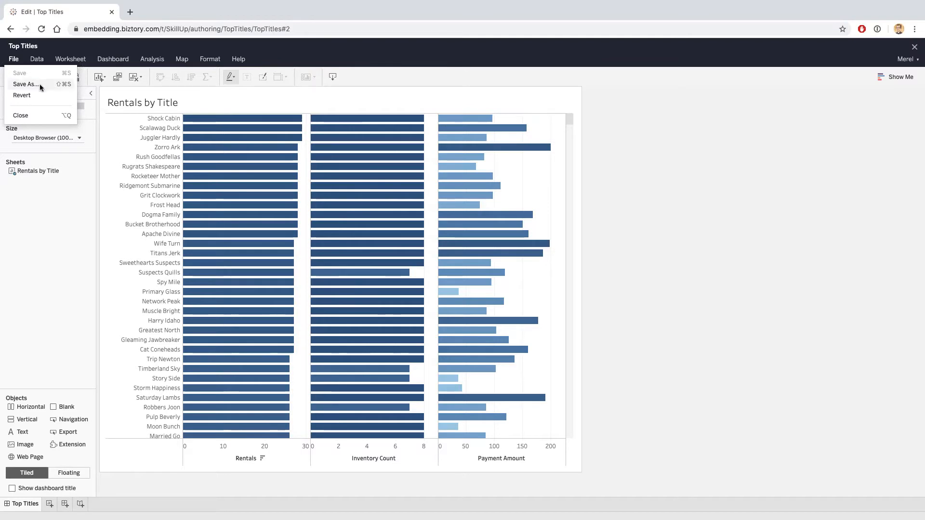
{"action": "left_click", "coordinate": [26, 84]}
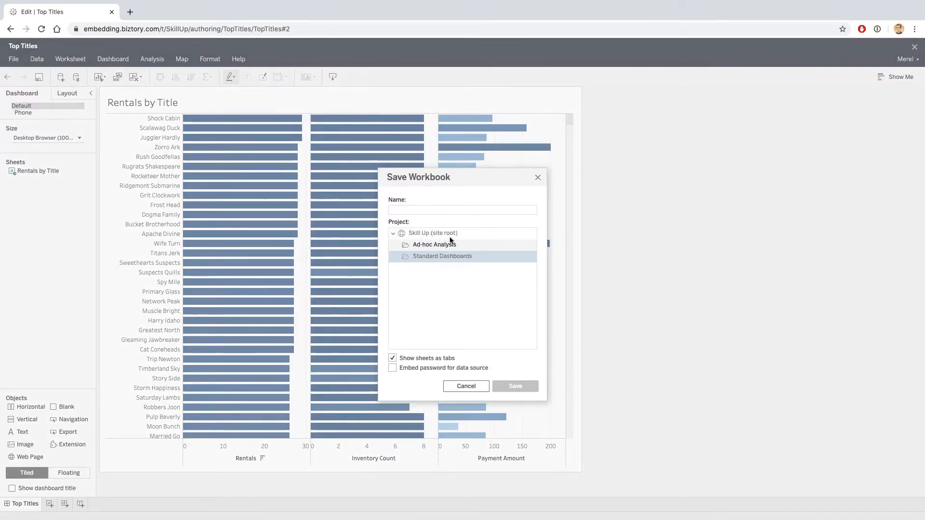
{"action": "left_click", "coordinate": [434, 244]}
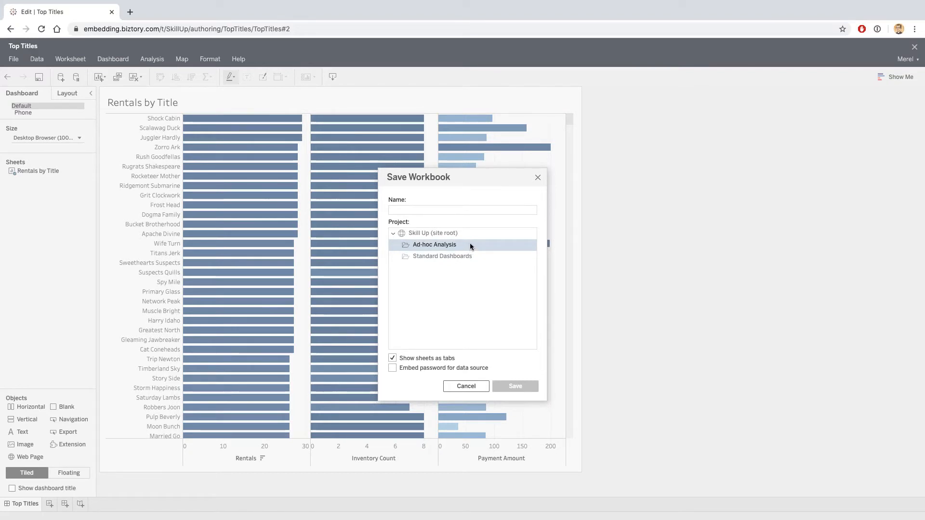
{"action": "type", "text": "Top"}
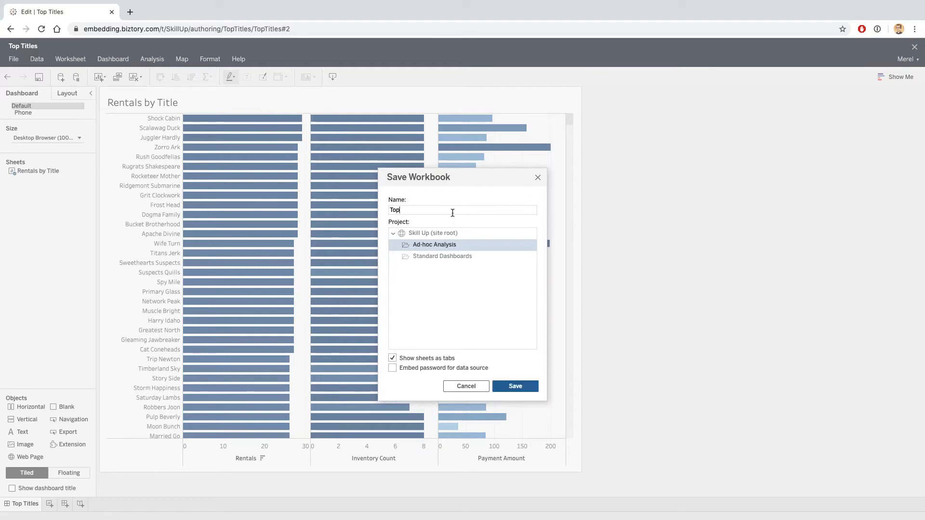
{"action": "type", "text": "Titles with Colour"}
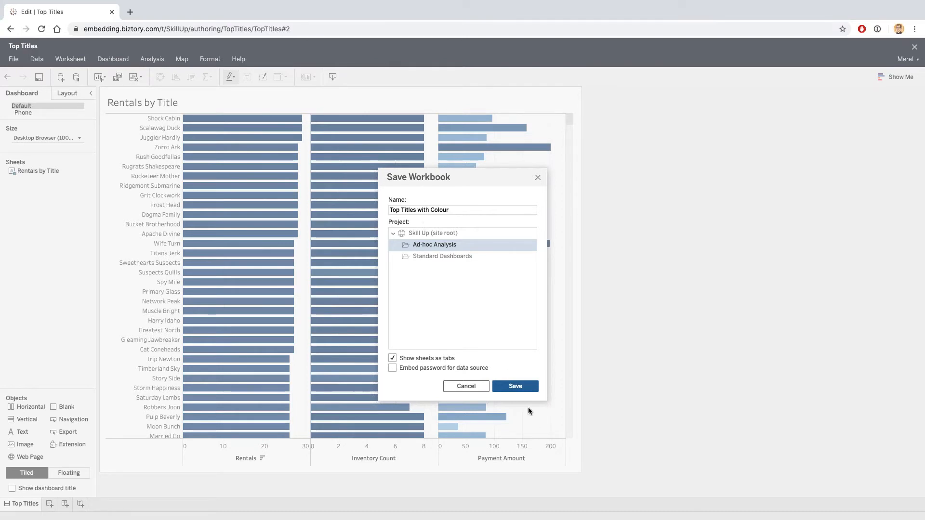
{"action": "left_click", "coordinate": [514, 386]}
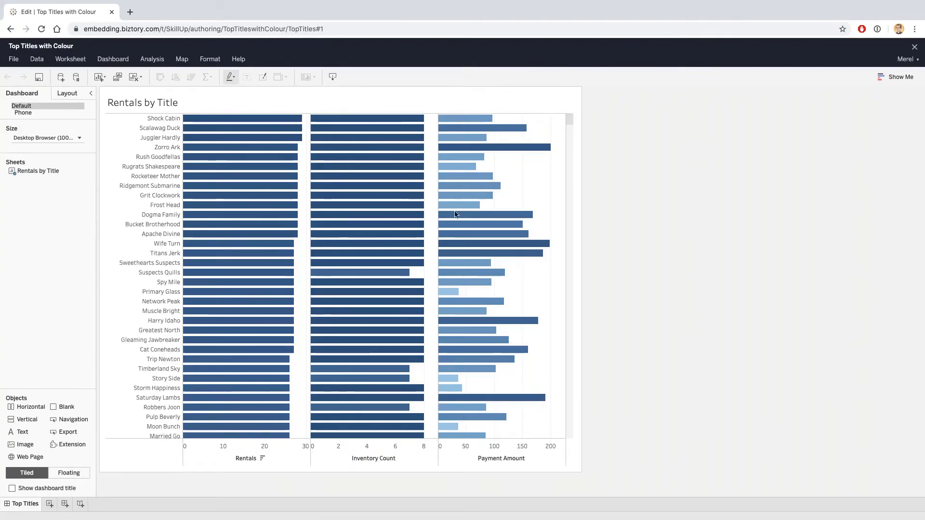
Close the editor, open the Ad-hoc Analysis project, and bring up the New content options
{"action": "left_click", "coordinate": [13, 59]}
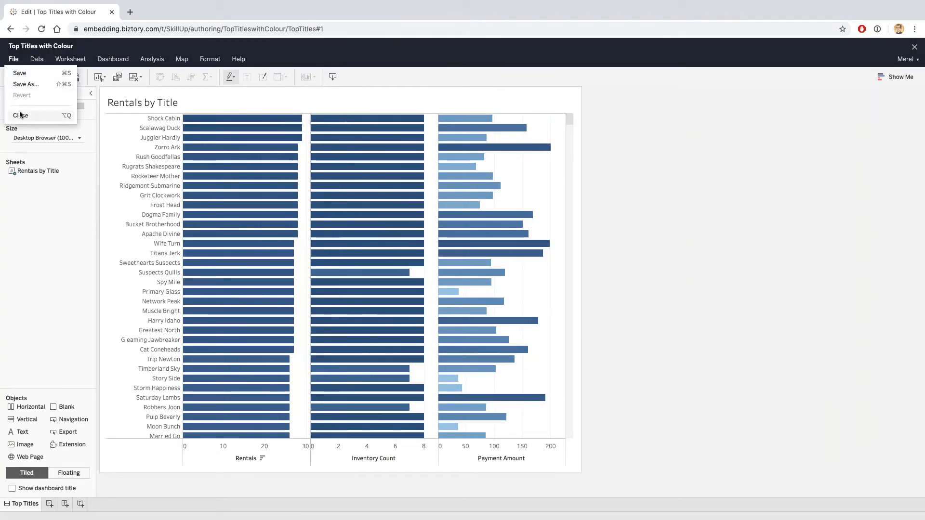
{"action": "left_click", "coordinate": [21, 115]}
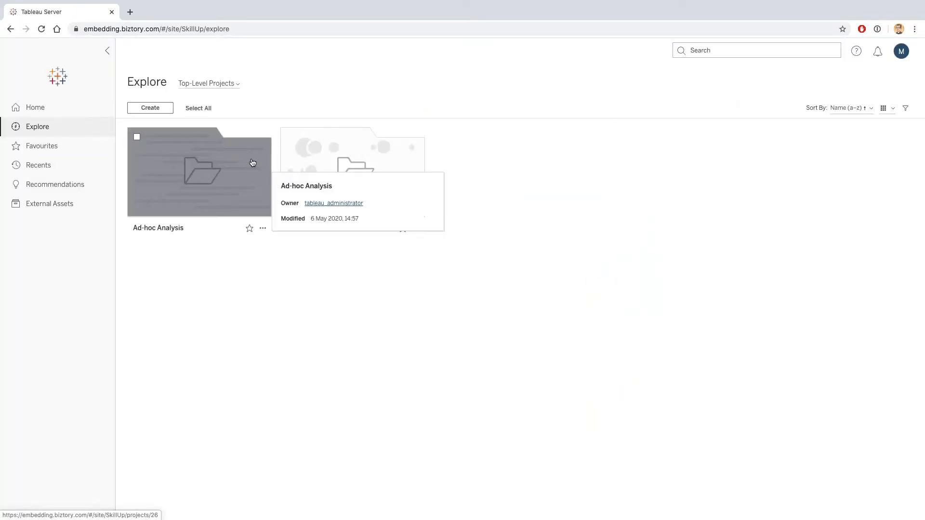
{"action": "mouse_move", "coordinate": [335, 156]}
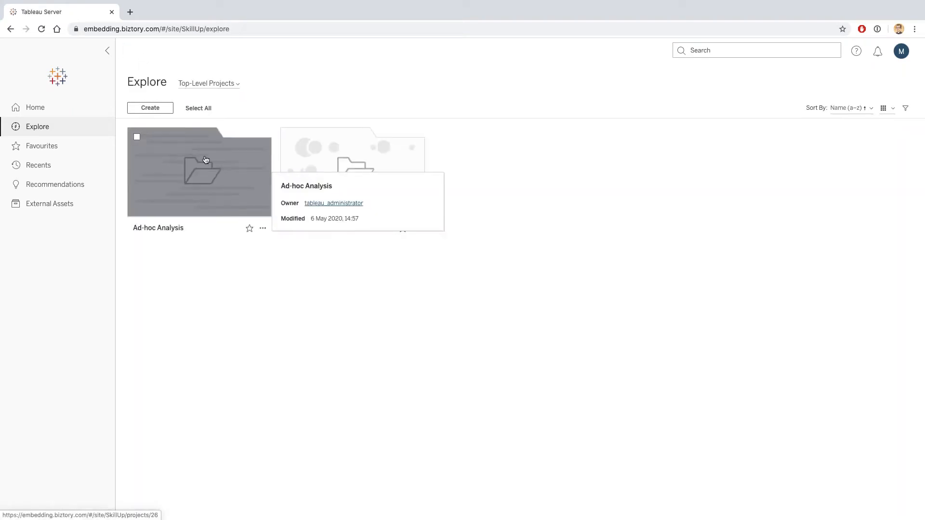
{"action": "left_click", "coordinate": [200, 171]}
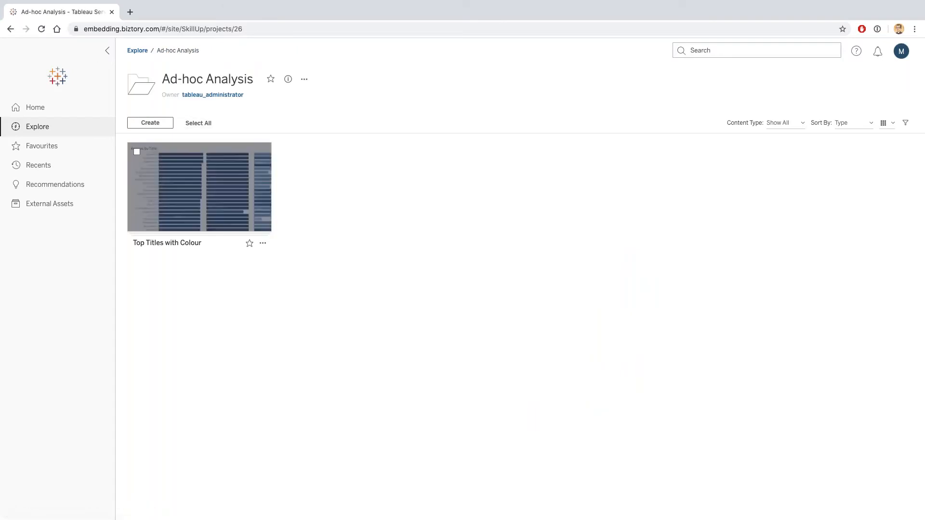
{"action": "left_click", "coordinate": [150, 123]}
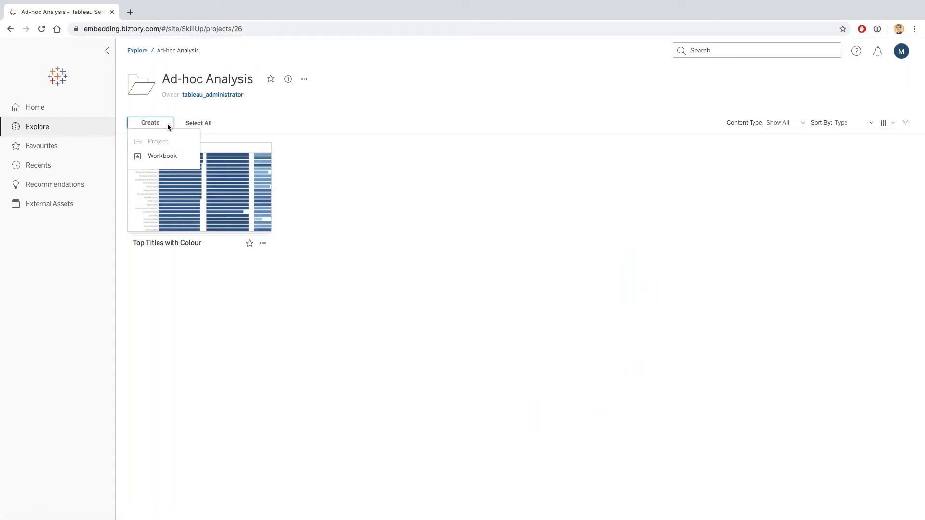
Start a new workbook in Ad-hoc Analysis connected to the Rental Data source
{"action": "left_click", "coordinate": [162, 156]}
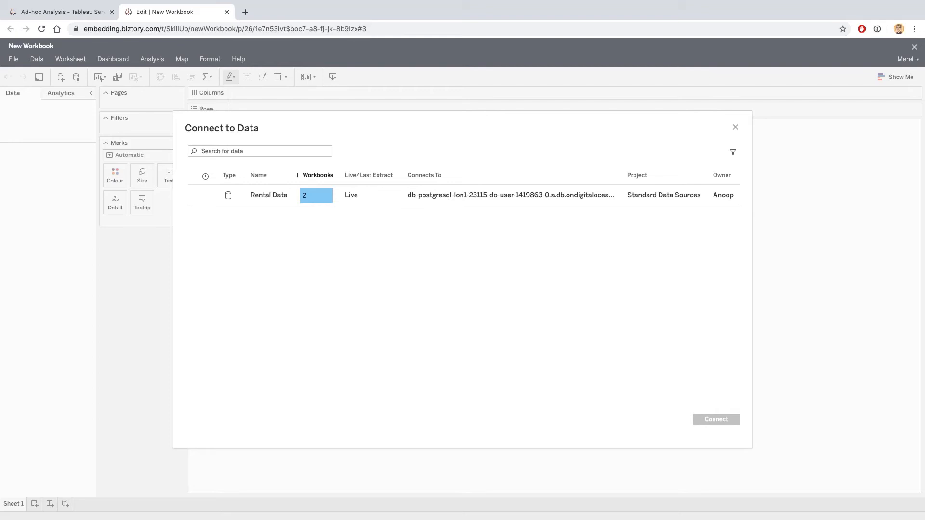
{"action": "mouse_move", "coordinate": [224, 145]}
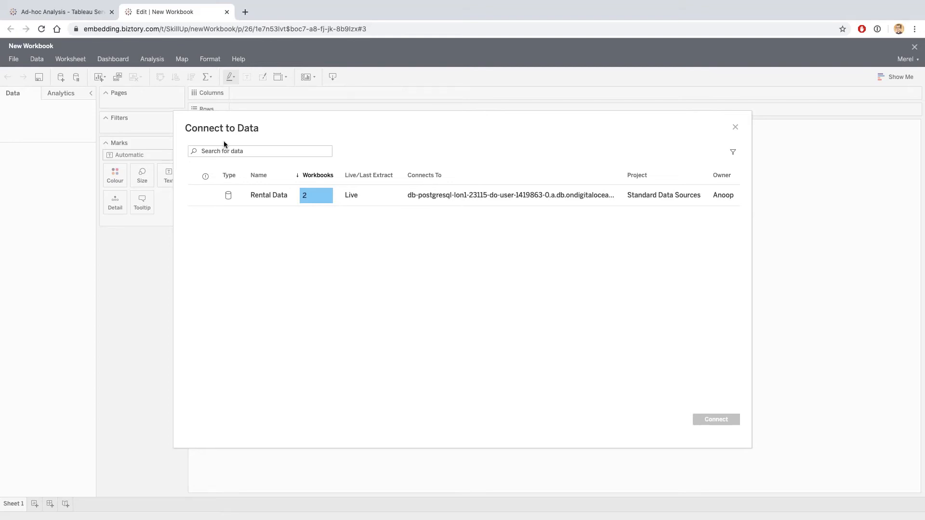
{"action": "mouse_move", "coordinate": [278, 198]}
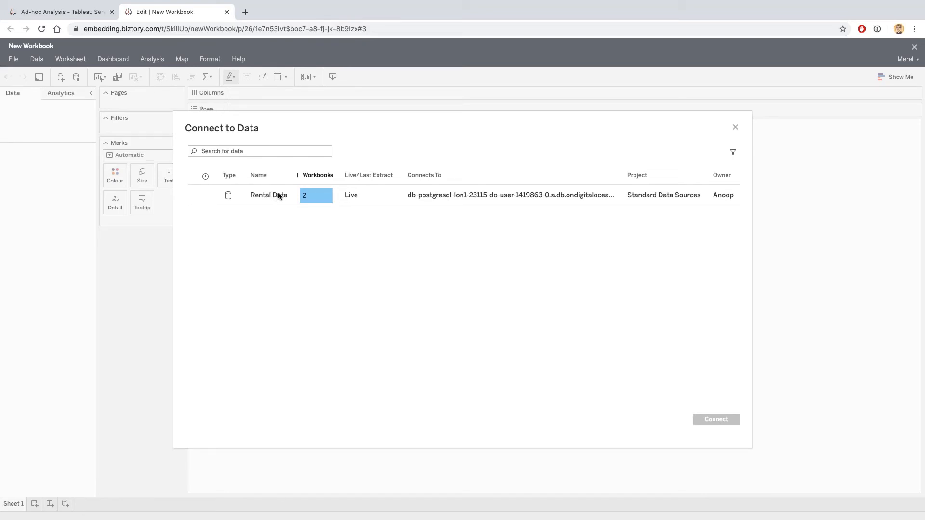
{"action": "mouse_move", "coordinate": [737, 205]}
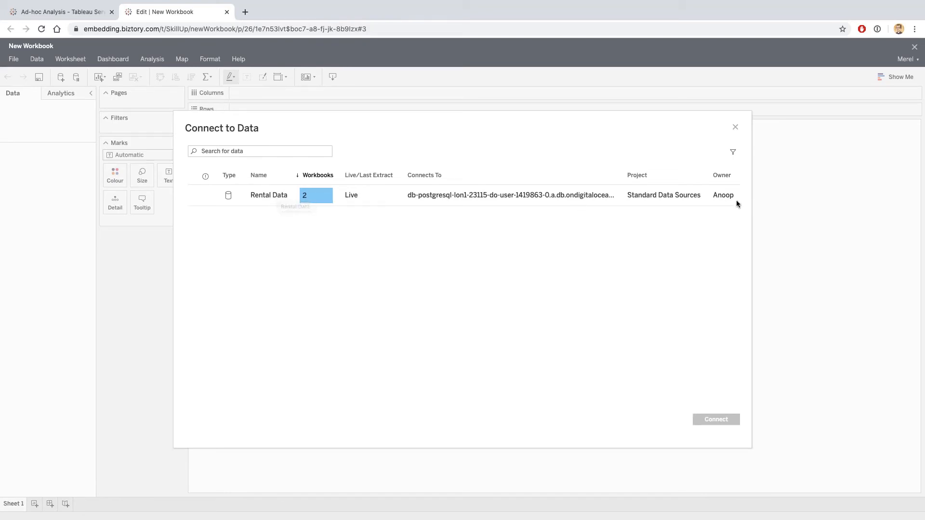
{"action": "mouse_move", "coordinate": [723, 196]}
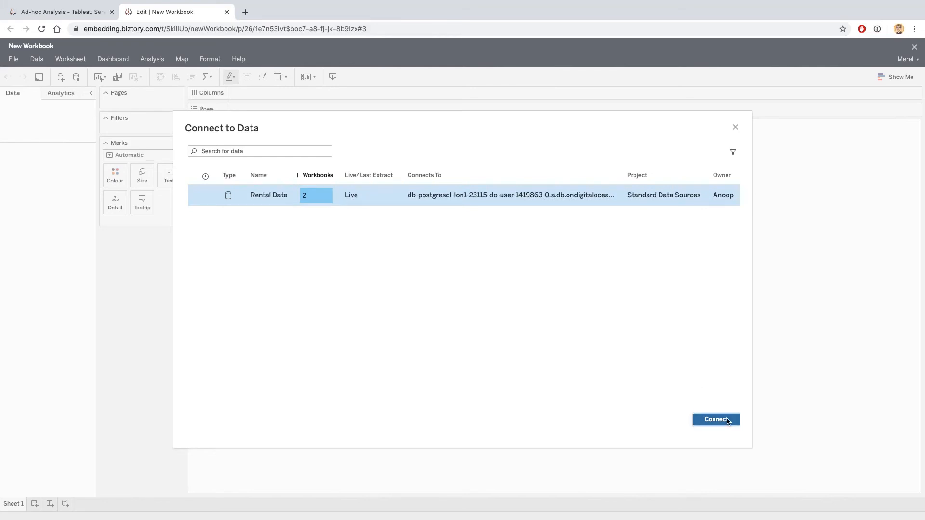
{"action": "left_click", "coordinate": [715, 419]}
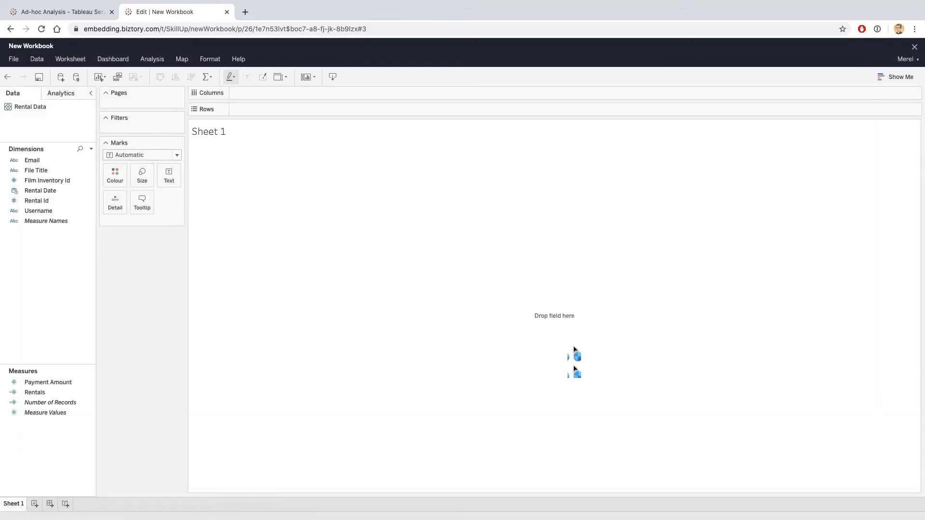
Build a Rentals-per-Username bar chart showing bars for Jon and Mike
{"action": "left_click", "coordinate": [35, 171]}
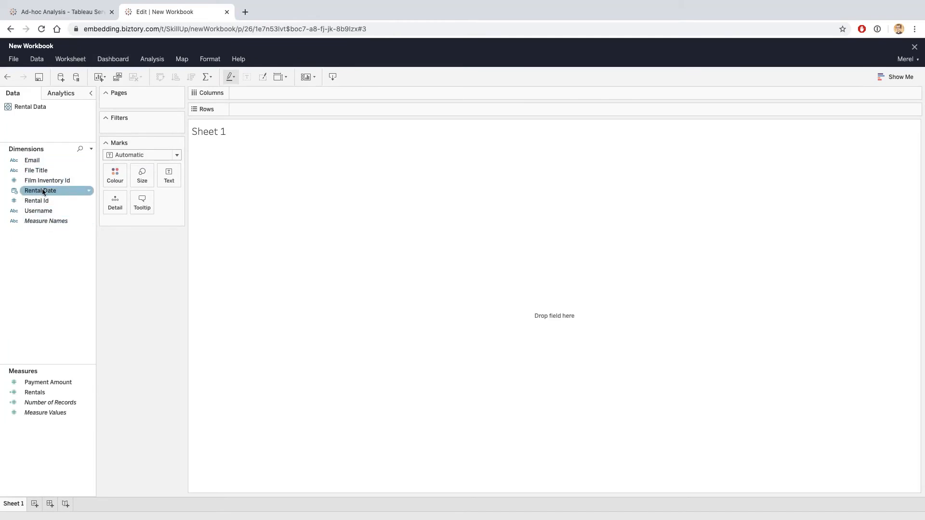
{"action": "mouse_move", "coordinate": [40, 191]}
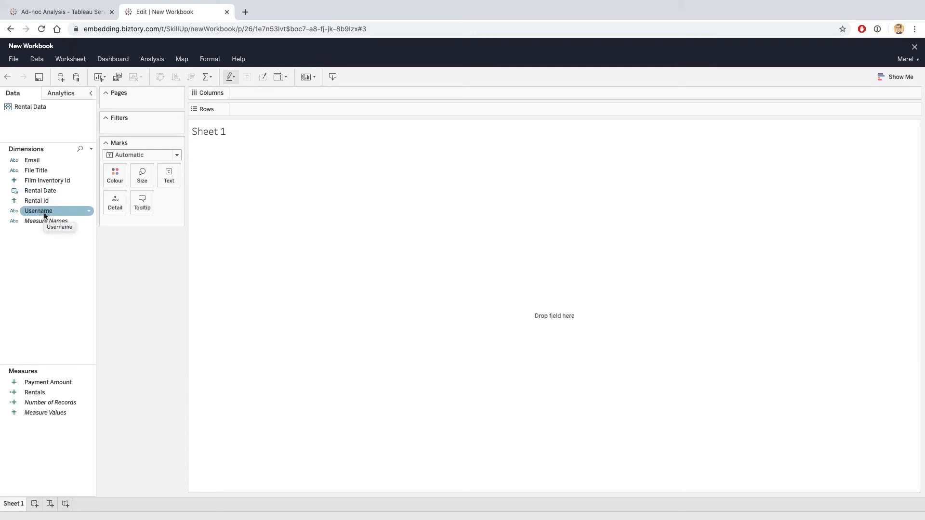
{"action": "left_click_drag", "start_coordinate": [37, 211], "coordinate": [250, 110]}
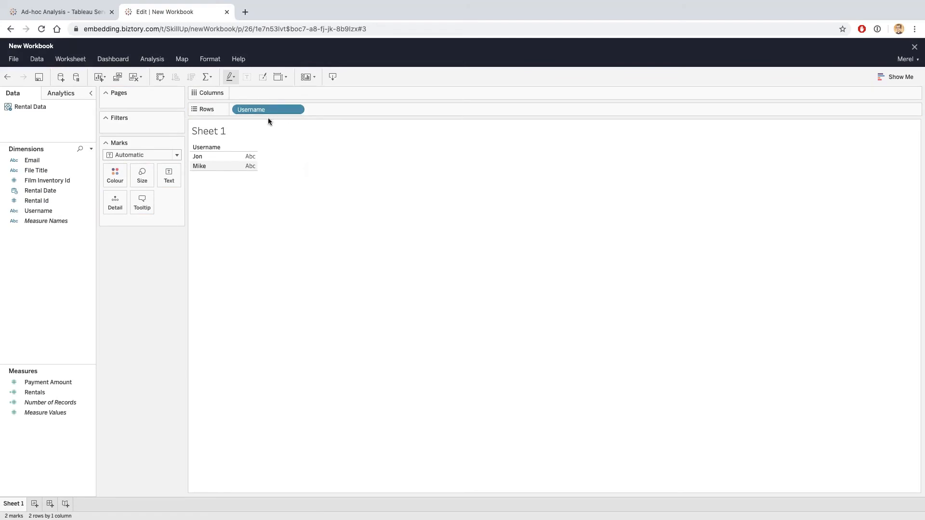
{"action": "mouse_move", "coordinate": [266, 124]}
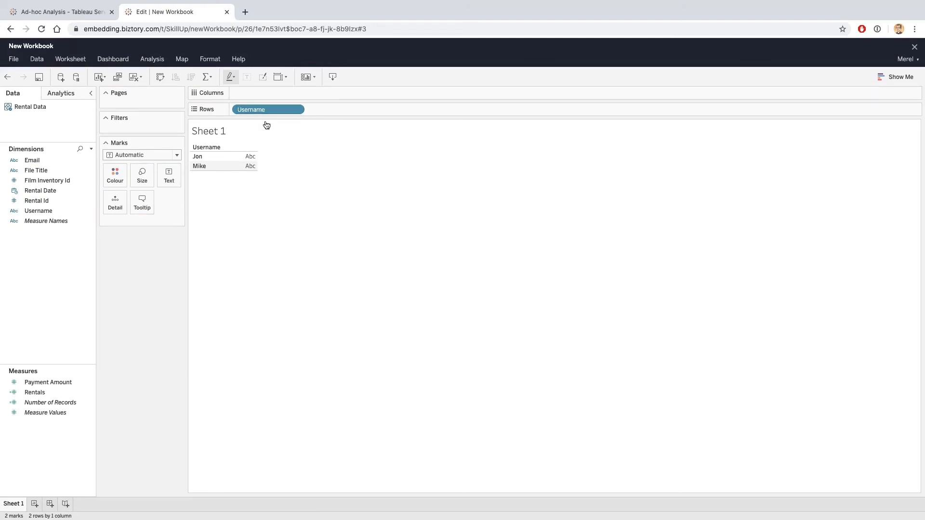
{"action": "mouse_move", "coordinate": [263, 120]}
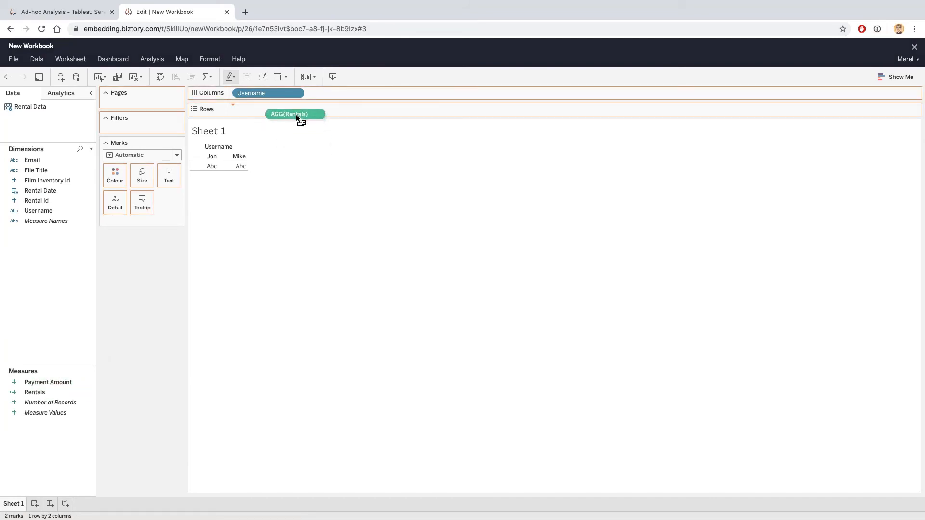
{"action": "left_click_drag", "start_coordinate": [294, 114], "coordinate": [268, 110]}
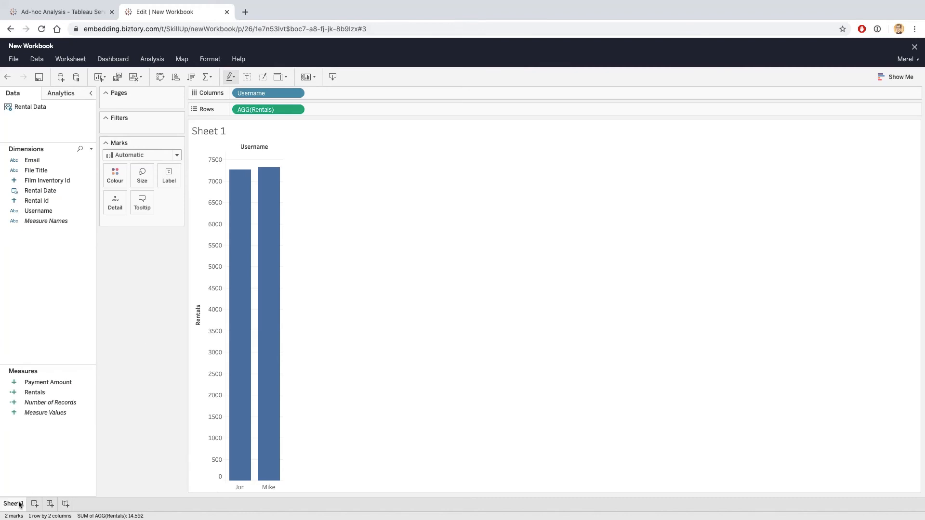
Rename Sheet 1 to 'Rentals by Staff Member'
{"action": "double_click", "coordinate": [13, 507]}
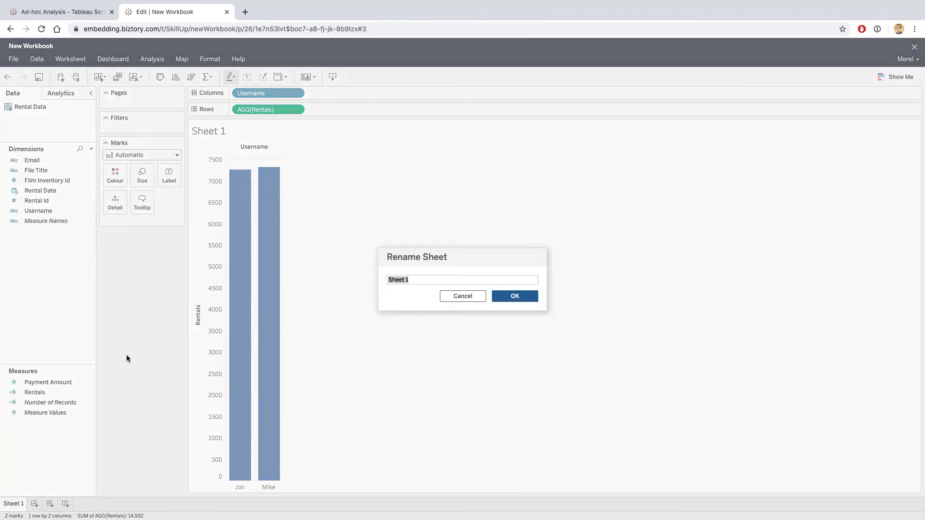
{"action": "type", "text": "Rentas"}
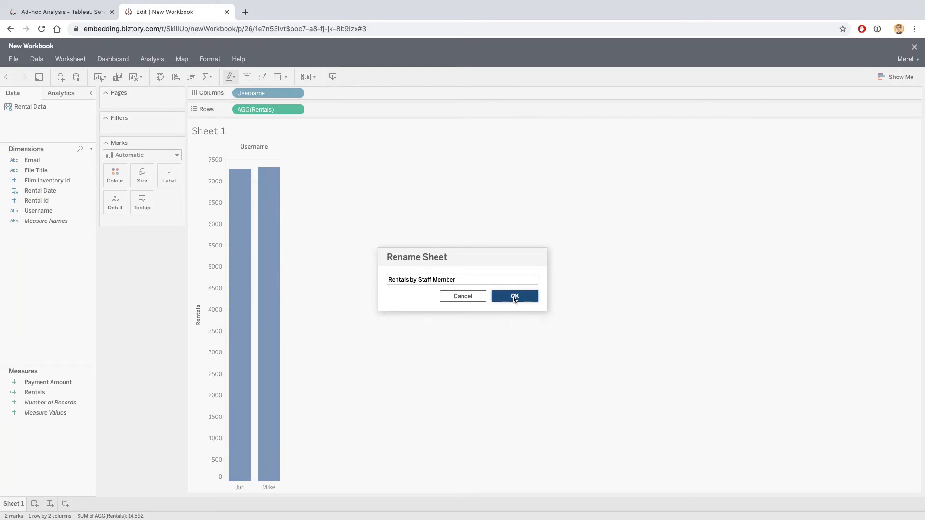
{"action": "left_click", "coordinate": [514, 295]}
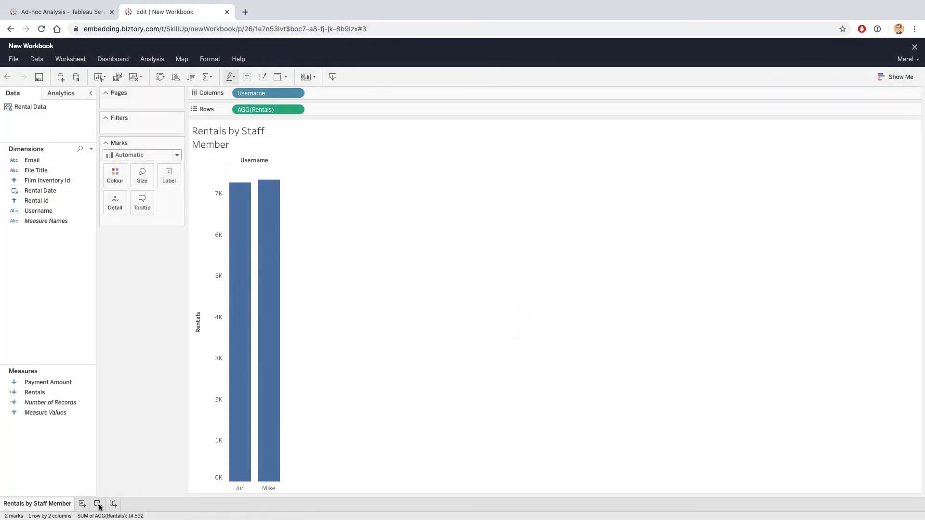
Add a dashboard holding the Rentals by Staff Member sheet and name it 'Top Staff Members'
{"action": "left_click", "coordinate": [97, 507]}
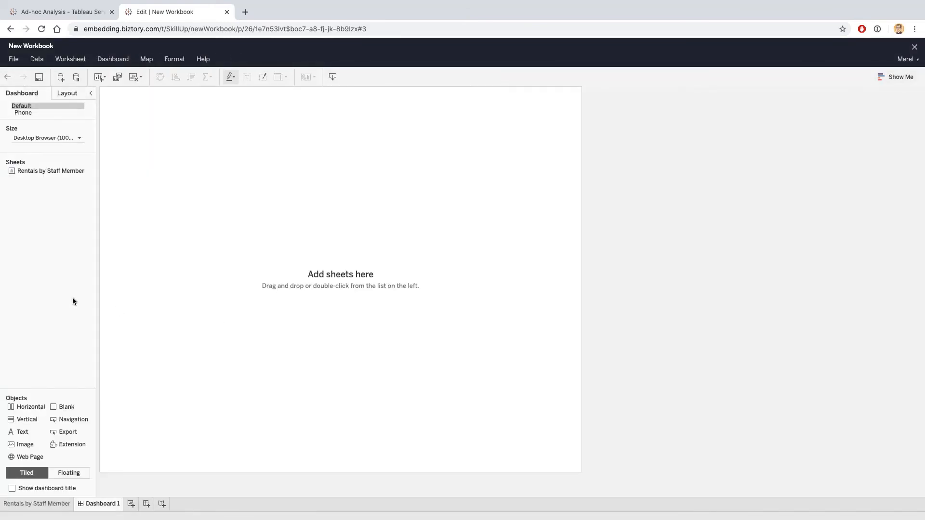
{"action": "mouse_move", "coordinate": [68, 213]}
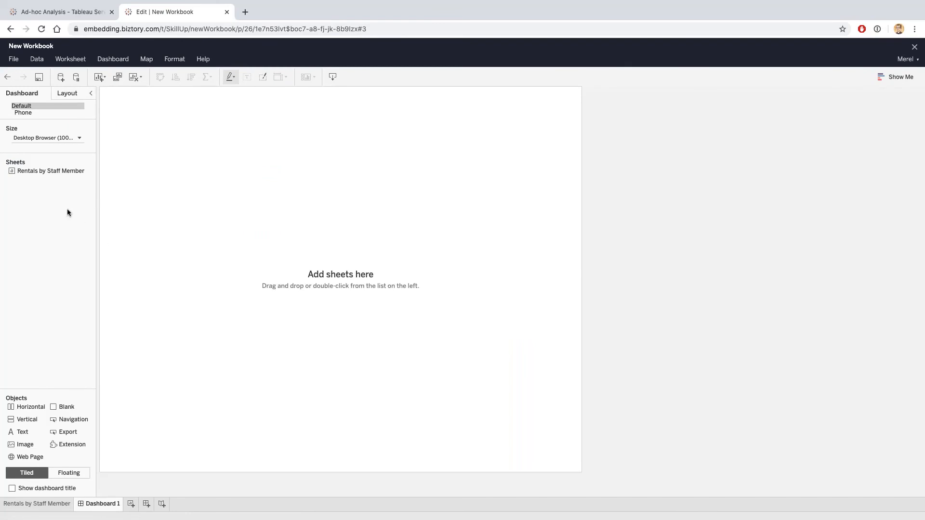
{"action": "double_click", "coordinate": [50, 171]}
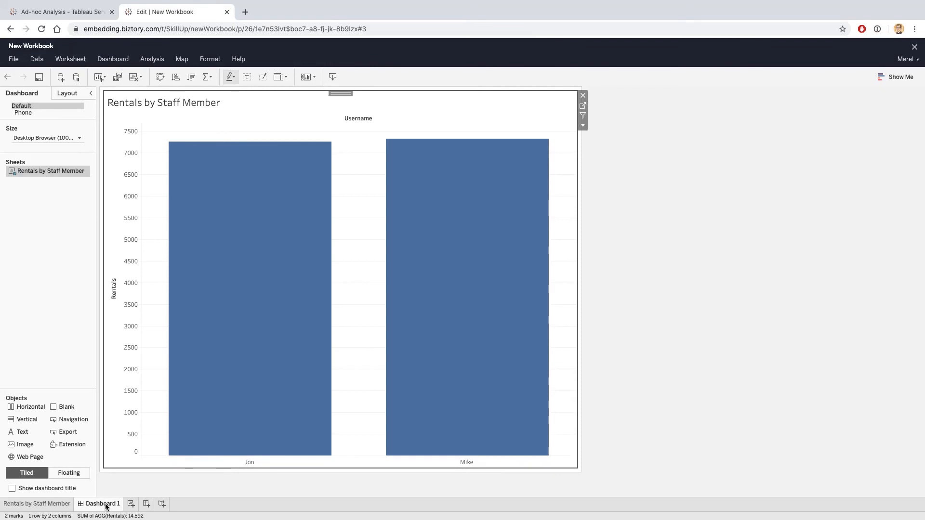
{"action": "double_click", "coordinate": [102, 506]}
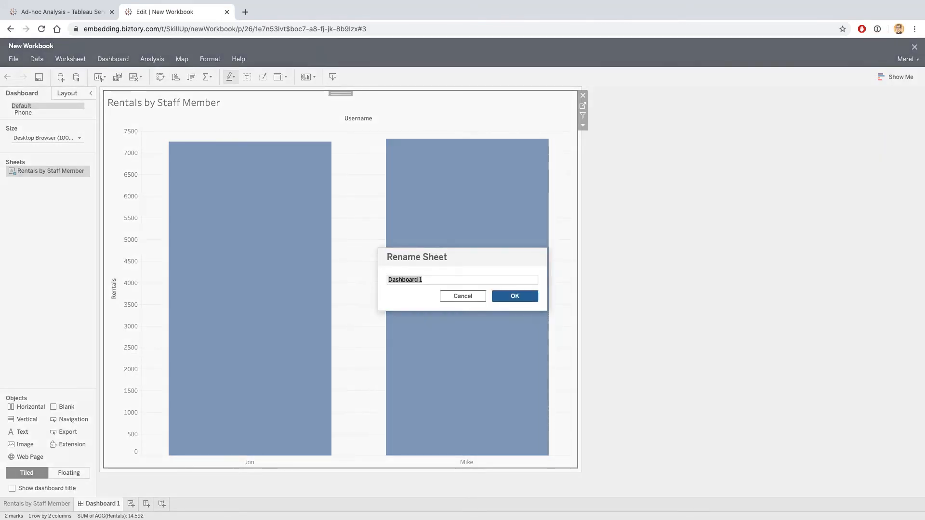
{"action": "type", "text": "Top Staff"}
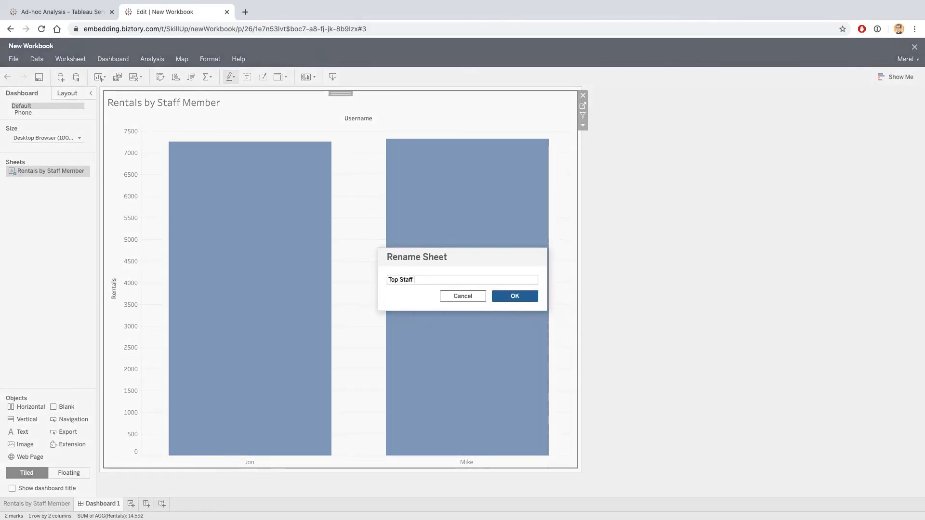
{"action": "type", "text": "Members"}
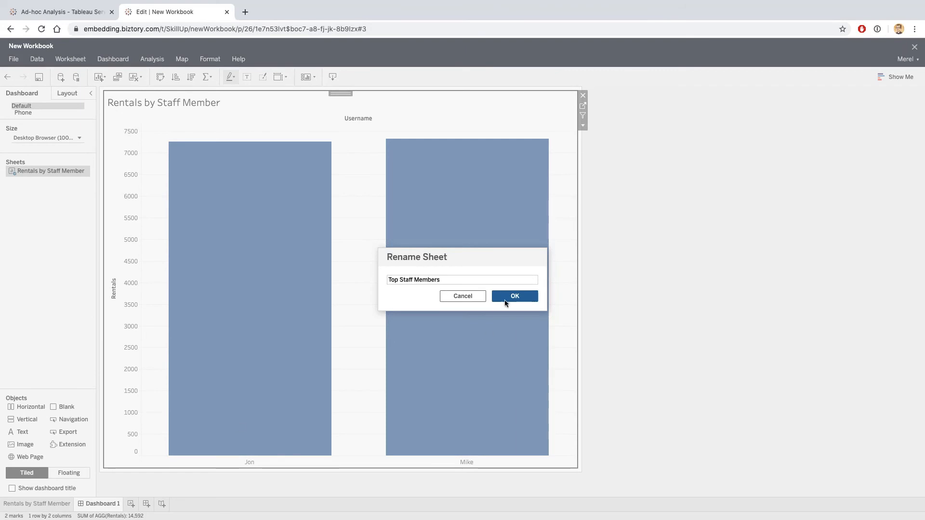
{"action": "left_click", "coordinate": [514, 295]}
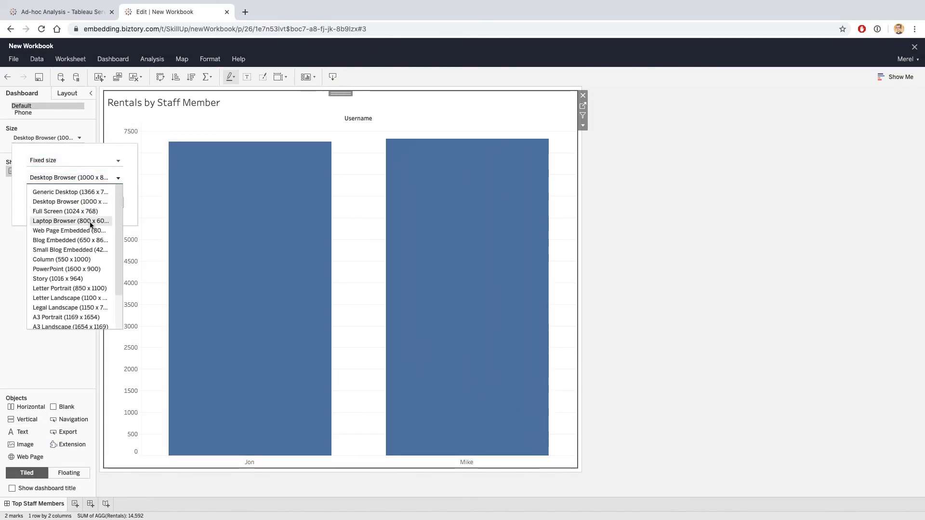
Set the dashboard size to Laptop Browser (800 x 600)
{"action": "left_click", "coordinate": [69, 221]}
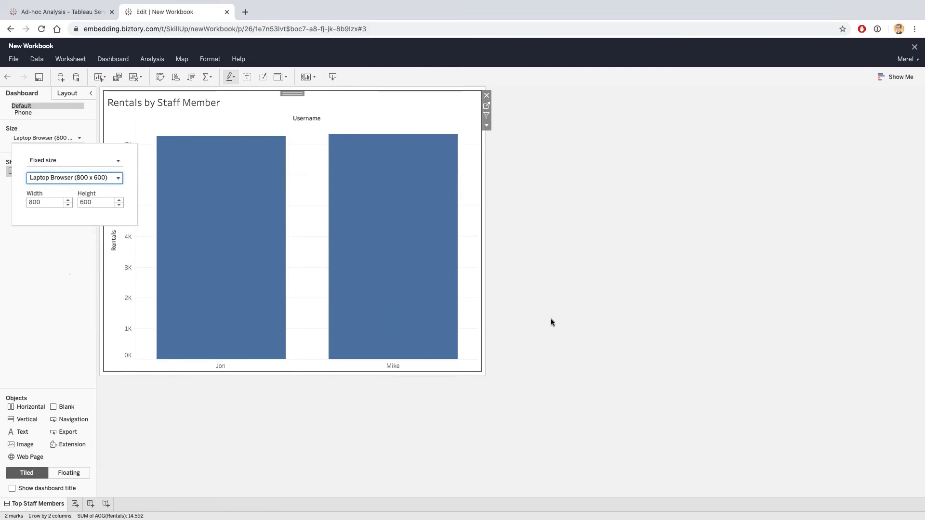
{"action": "left_click", "coordinate": [525, 313]}
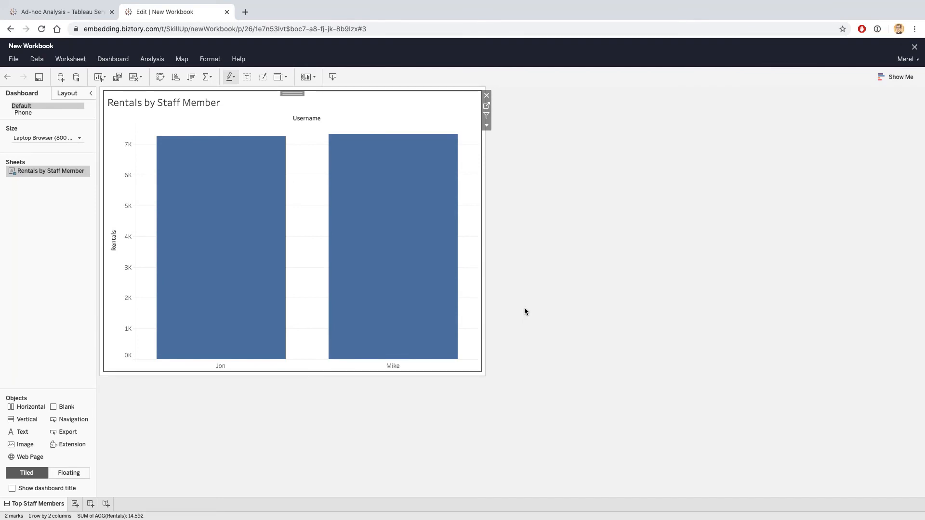
{"action": "mouse_move", "coordinate": [582, 261]}
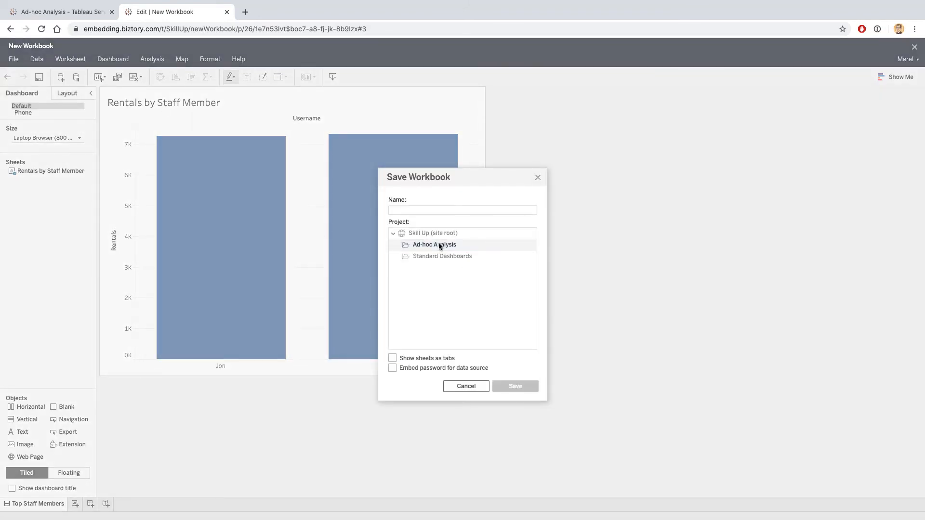
{"action": "mouse_move", "coordinate": [433, 244]}
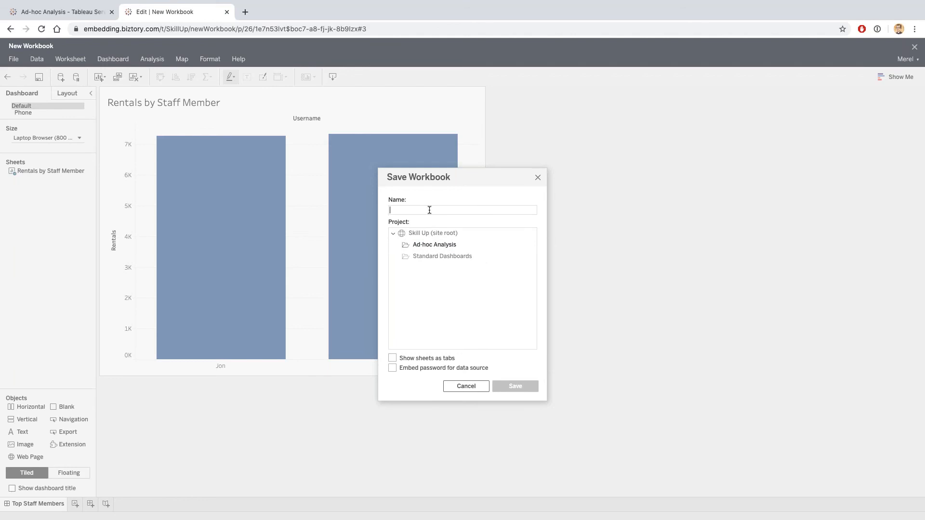
Save the workbook as 'Top Staff Members' in the Ad-hoc Analysis project
{"action": "type", "text": "Top Staff"}
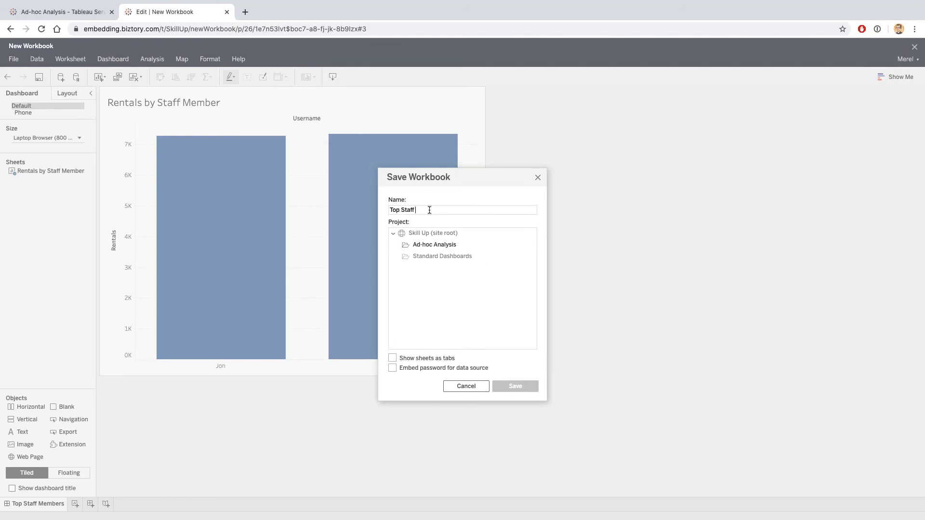
{"action": "type", "text": "Members"}
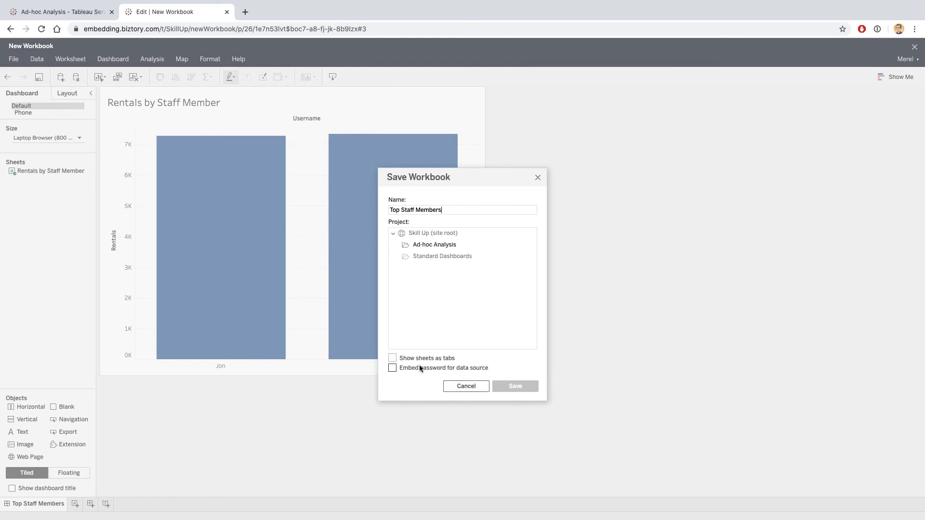
{"action": "left_click", "coordinate": [434, 244]}
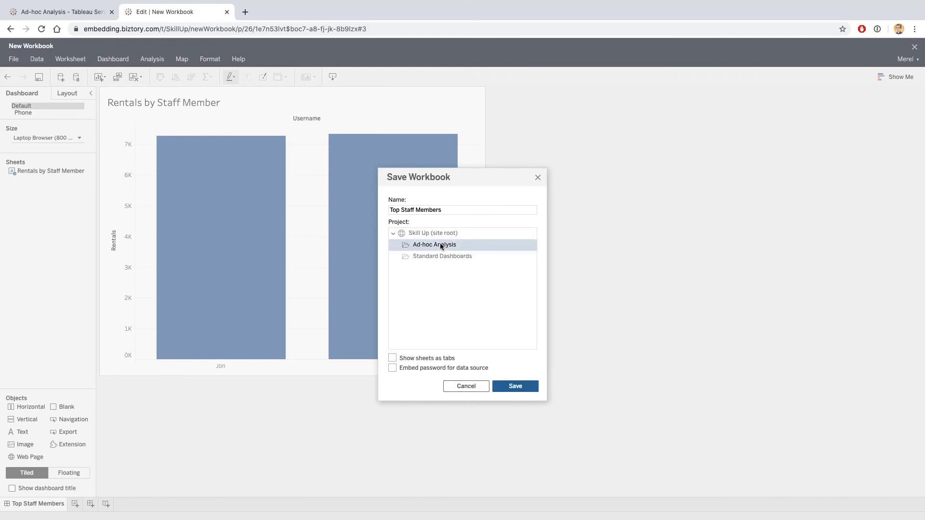
{"action": "left_click", "coordinate": [514, 386]}
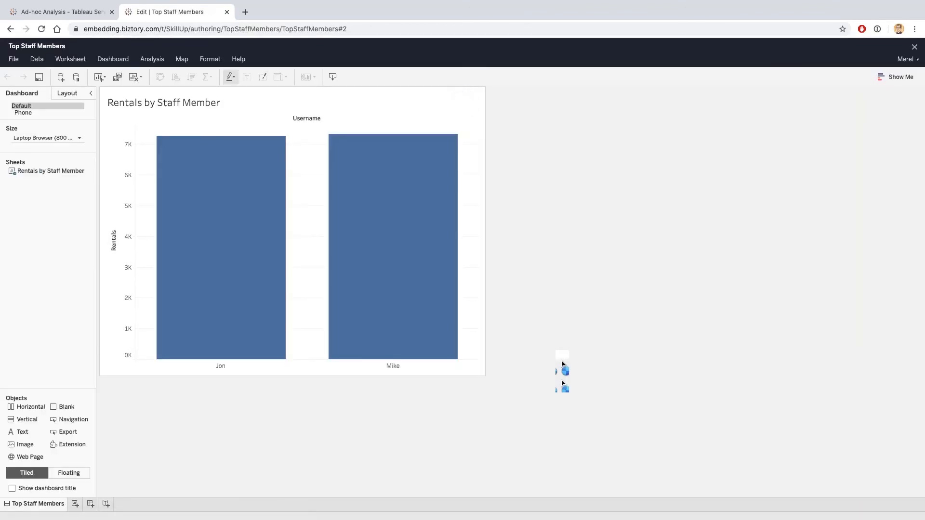
Exit the editor and browse to the Ad-hoc Analysis project via Explore
{"action": "left_click", "coordinate": [12, 58]}
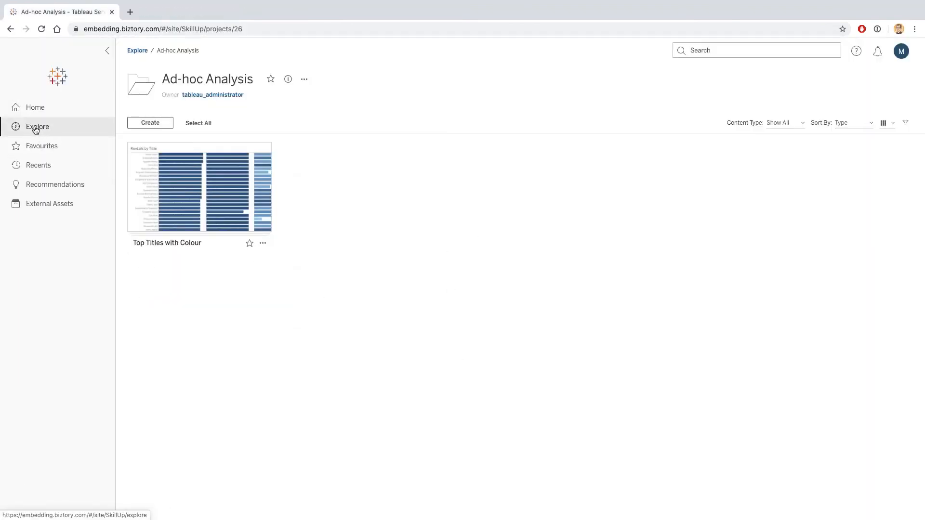
{"action": "left_click", "coordinate": [37, 126]}
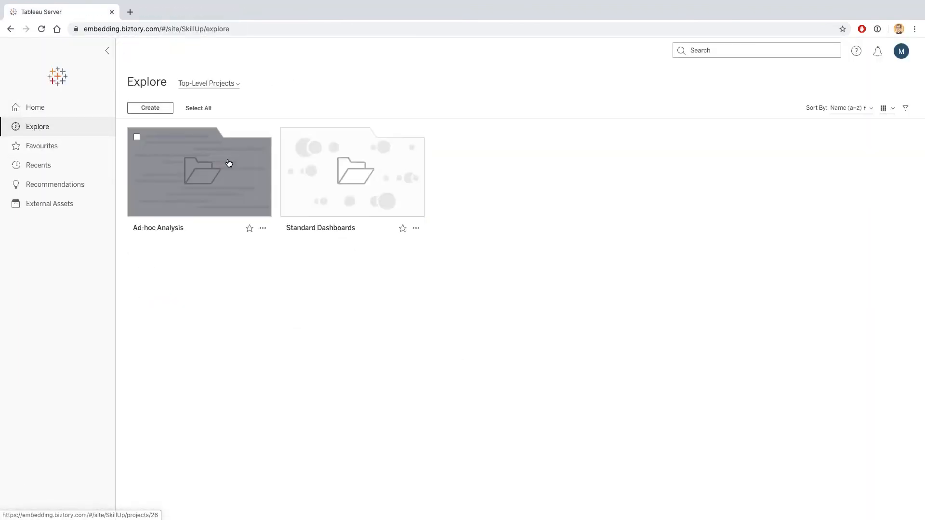
{"action": "left_click", "coordinate": [199, 171]}
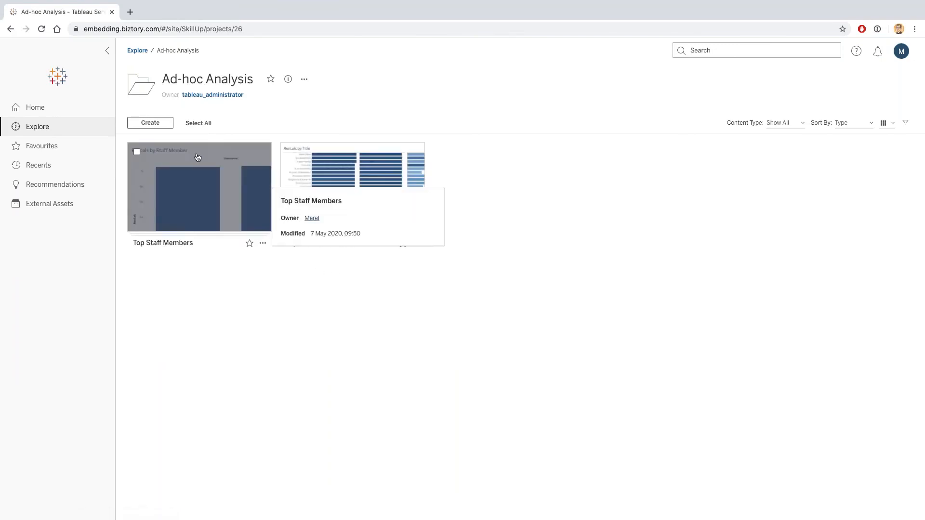
{"action": "mouse_move", "coordinate": [341, 407]}
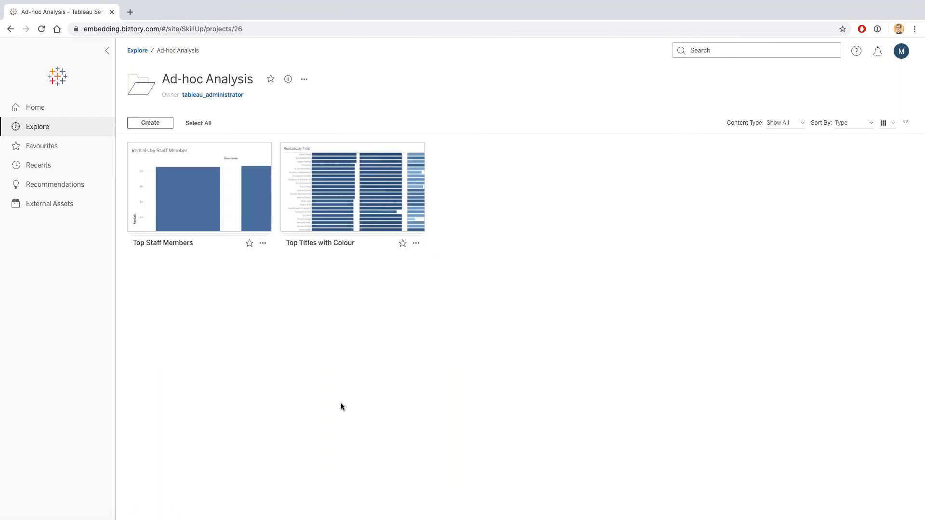